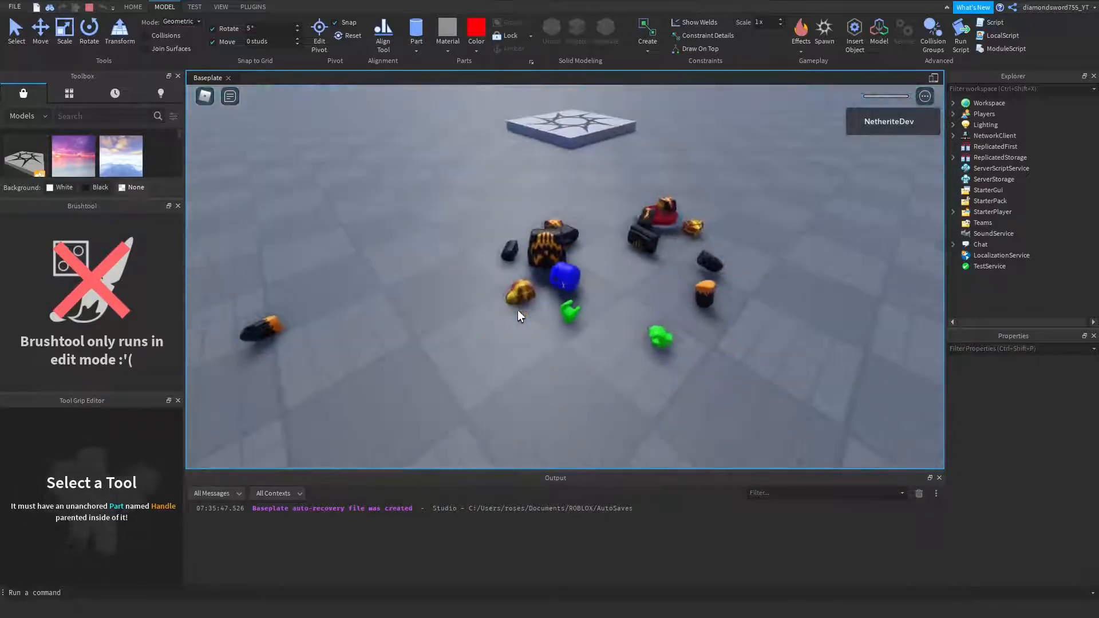
# Step: Stop the play test and add two disc-shaped Parts, the top one Really red Neon
pyautogui.click(220, 7)
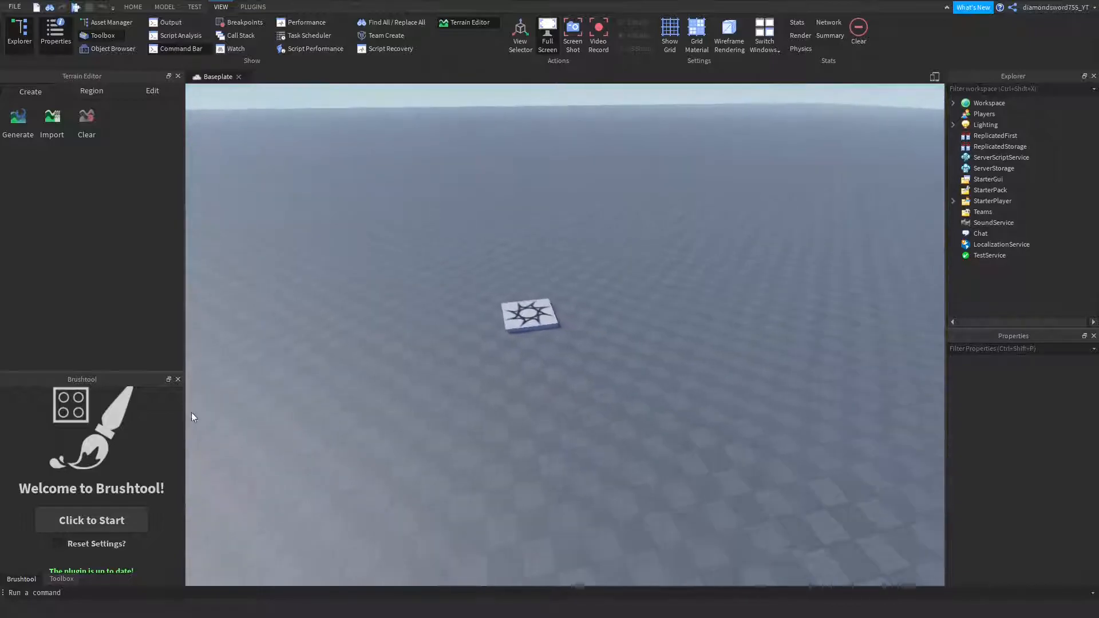
pyautogui.click(171, 22)
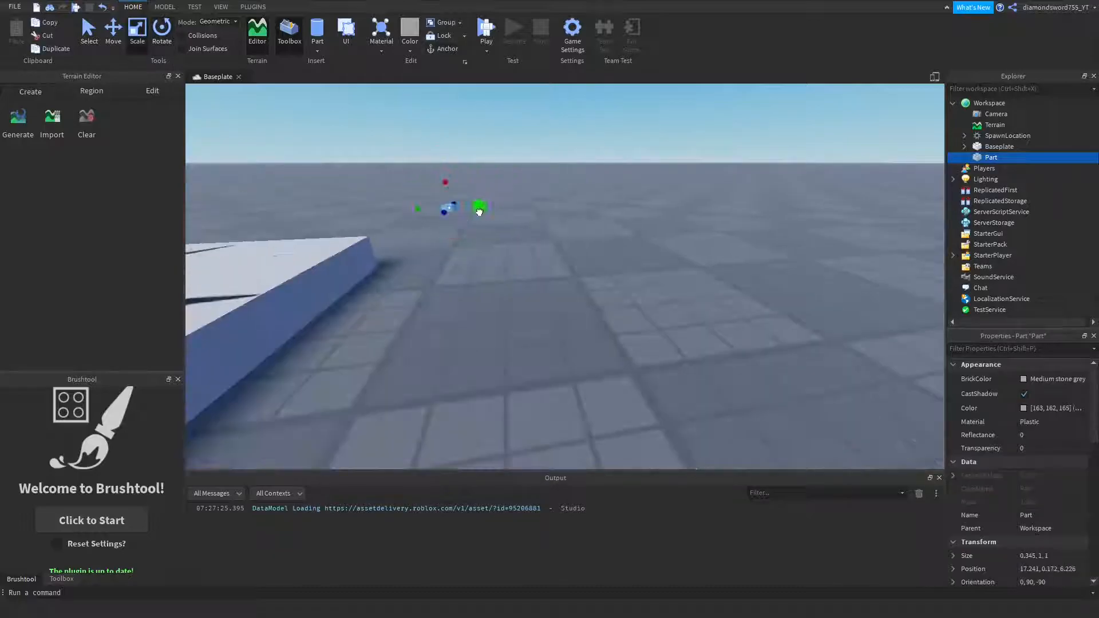
pyautogui.click(410, 32)
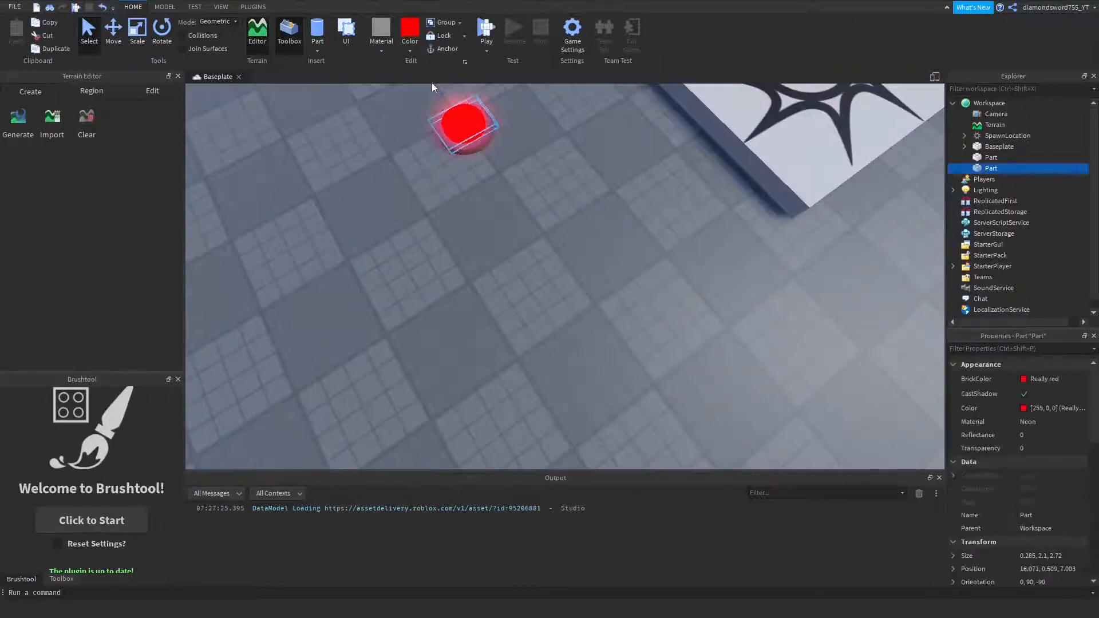
pyautogui.click(380, 33)
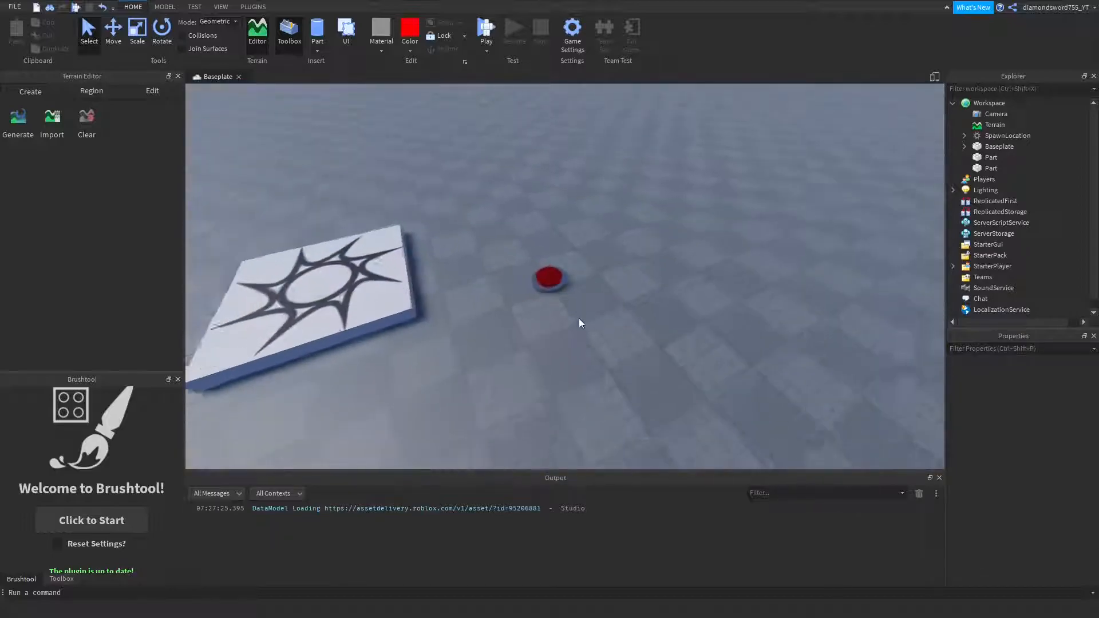
# Step: Union the two disc parts into one solid and rename it Mine
pyautogui.click(195, 7)
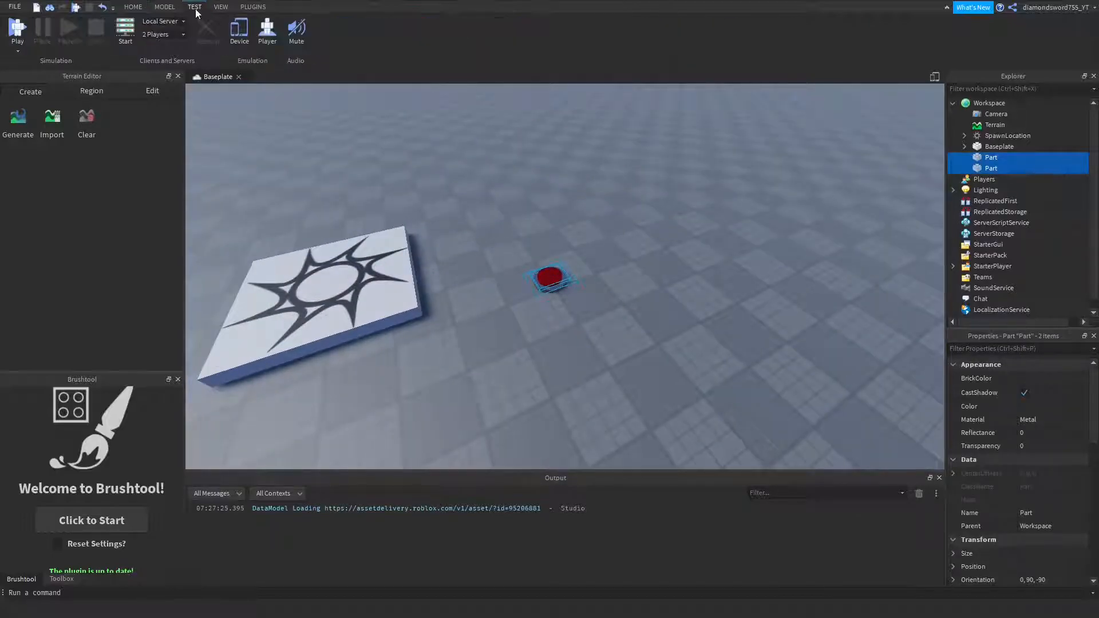
pyautogui.click(165, 7)
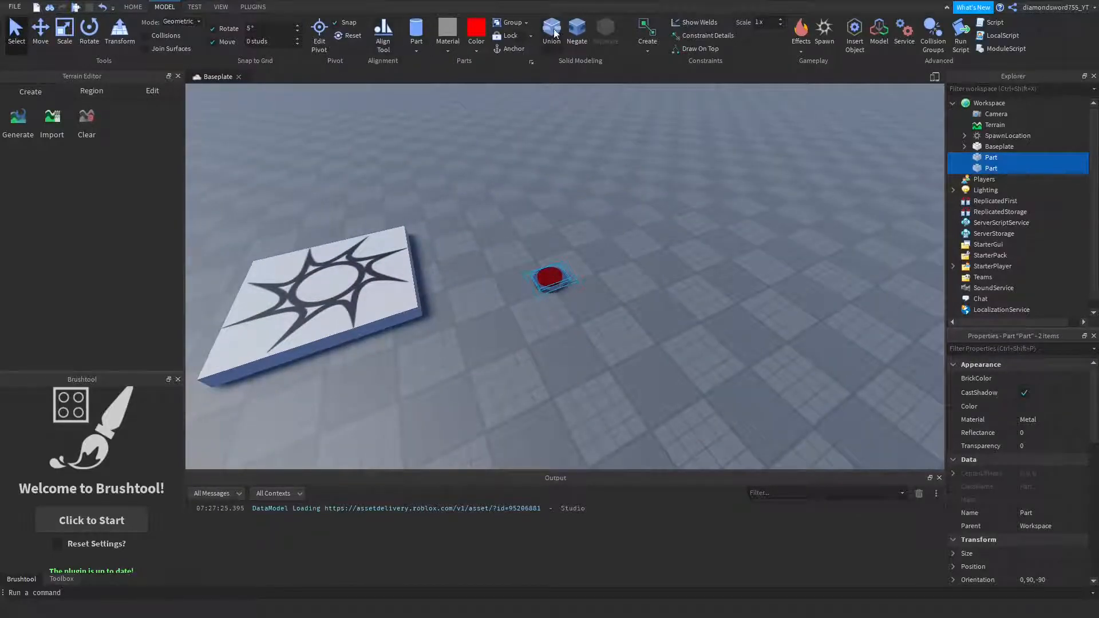
pyautogui.click(552, 27)
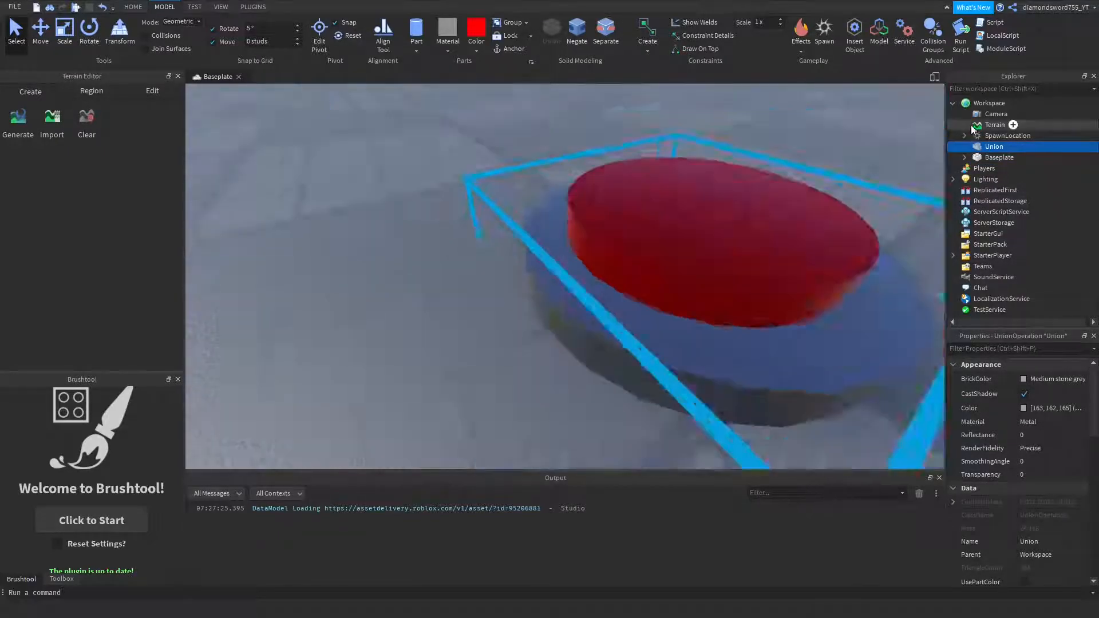
pyautogui.rightClick(994, 145)
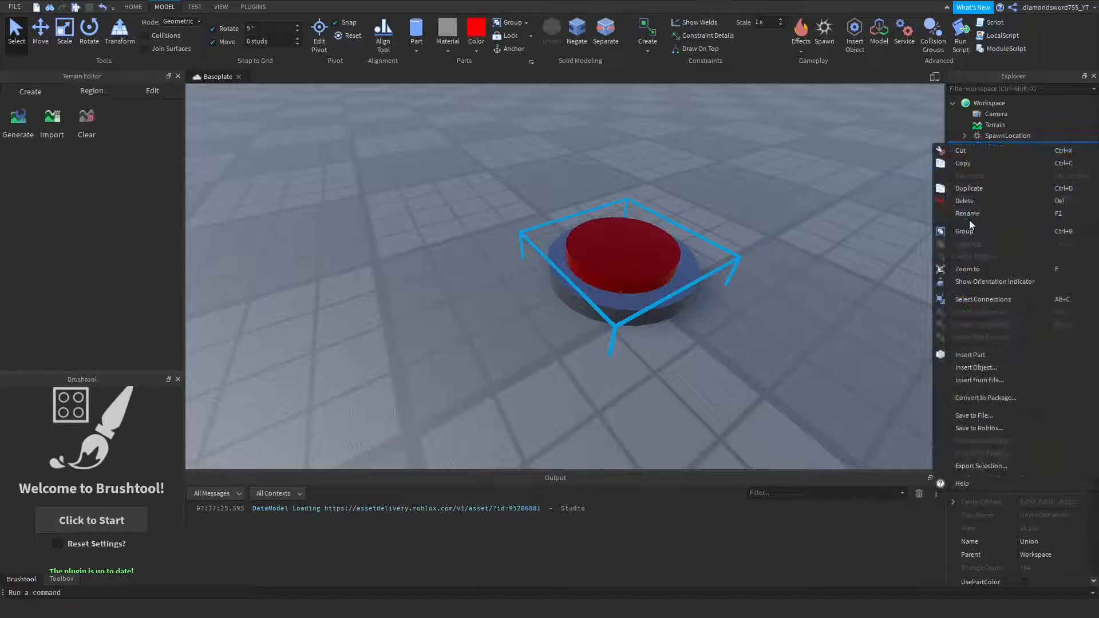
pyautogui.click(967, 212)
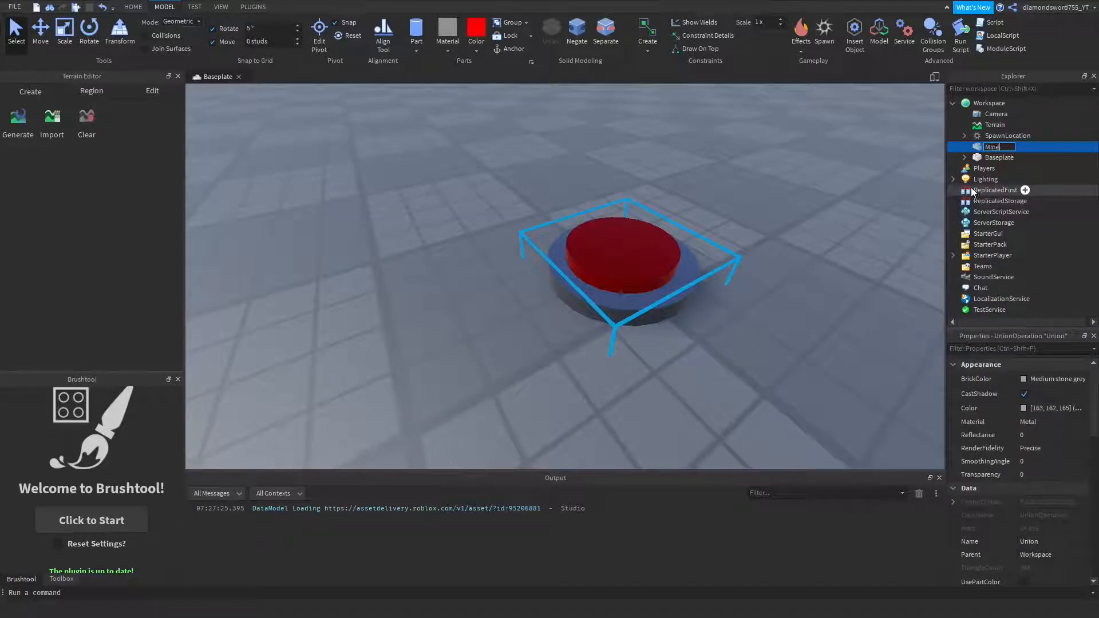
pyautogui.scroll(-3)
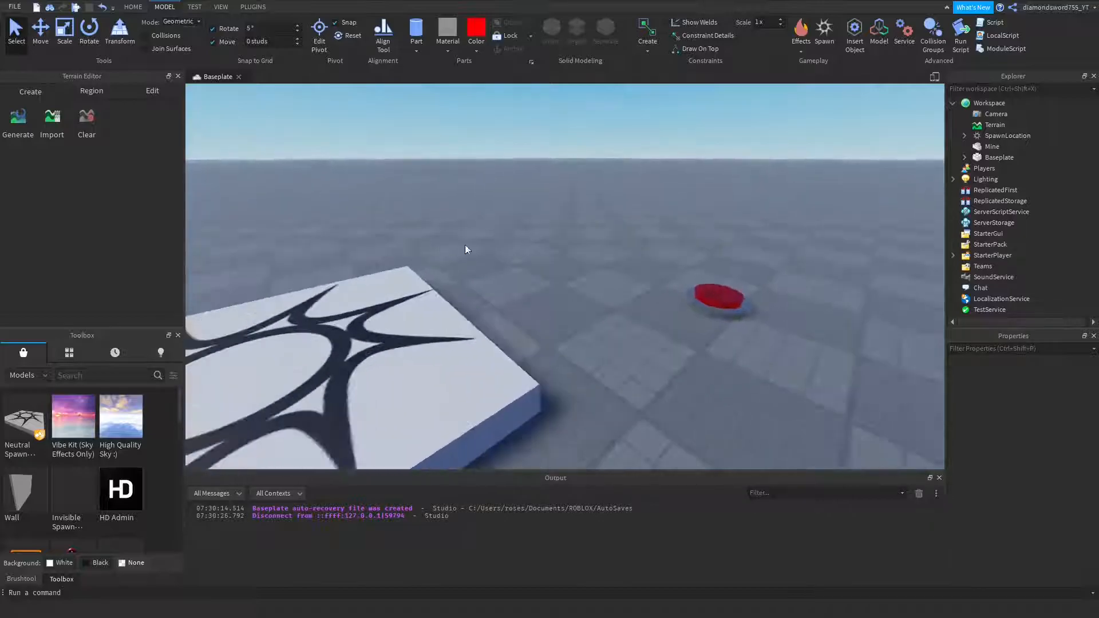
# Step: Add a Script inside Mine and start a script.Parent.Touched:Connect(function) handler
pyautogui.click(991, 145)
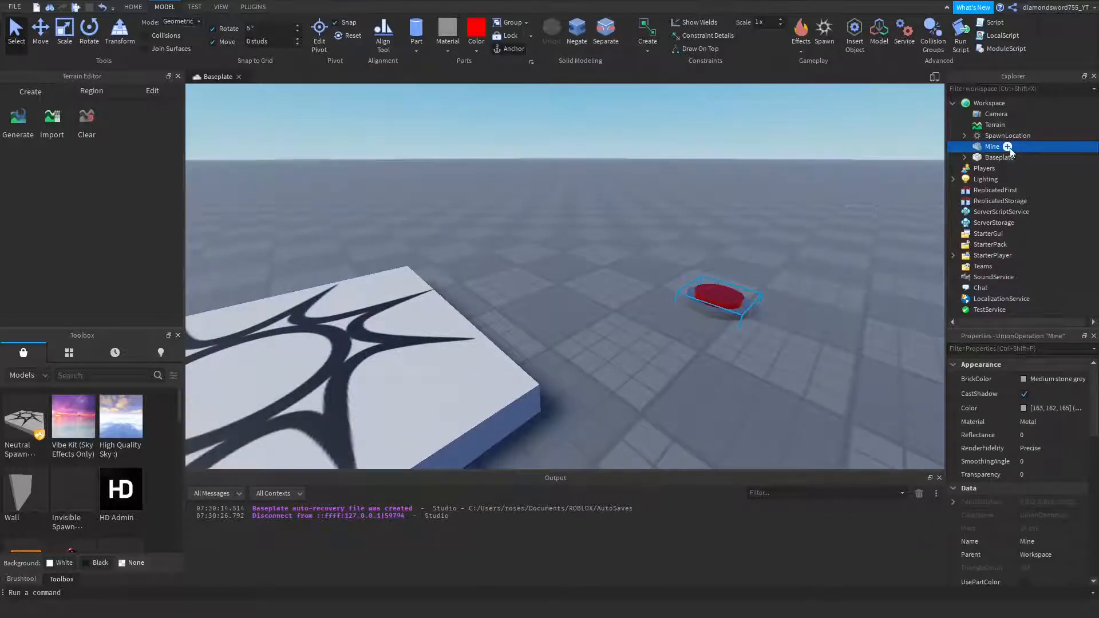
pyautogui.click(1007, 146)
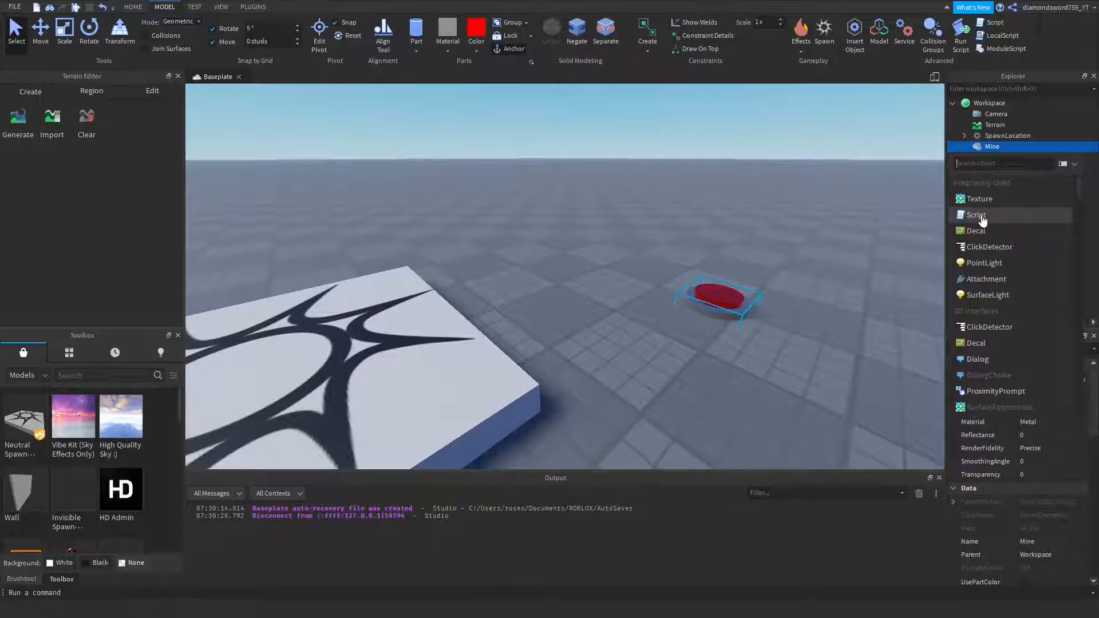
pyautogui.click(977, 214)
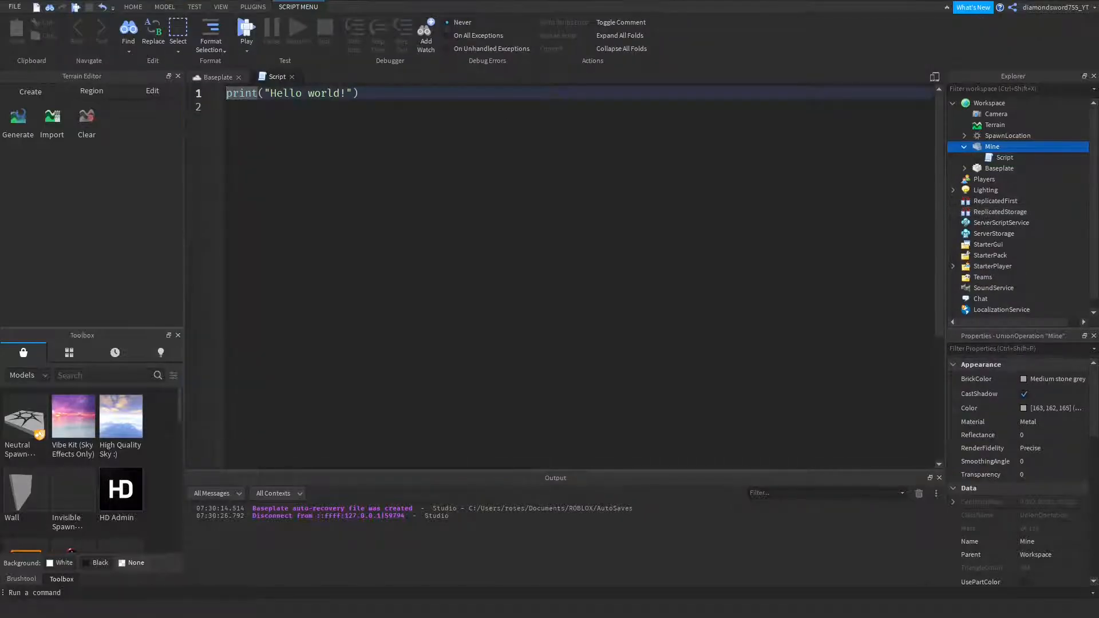
pyautogui.tripleClick(291, 93)
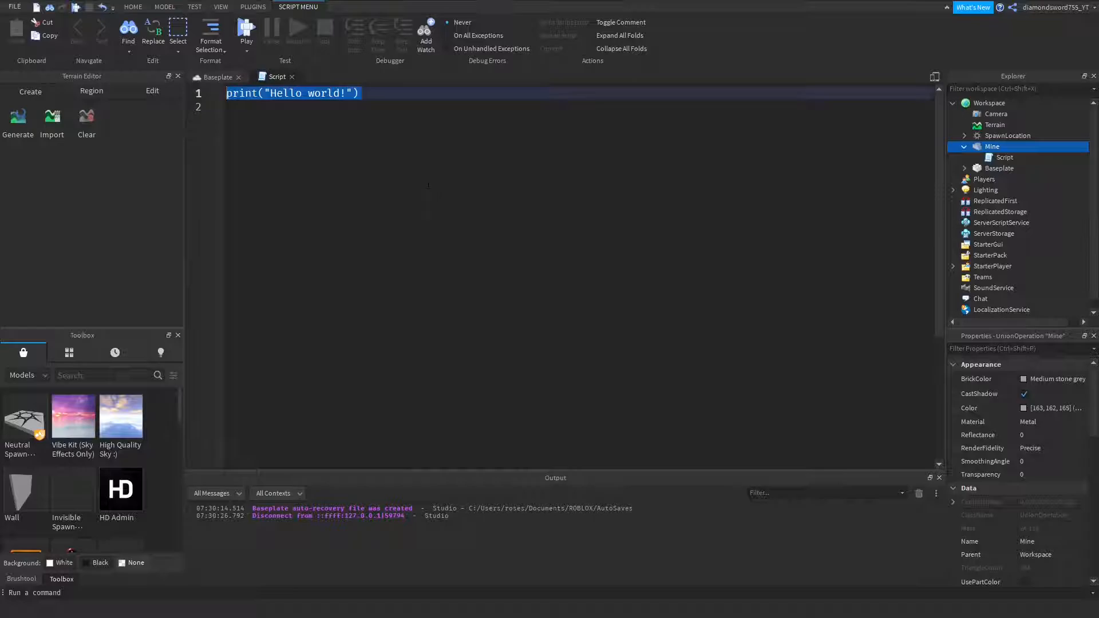
pyautogui.write('script')
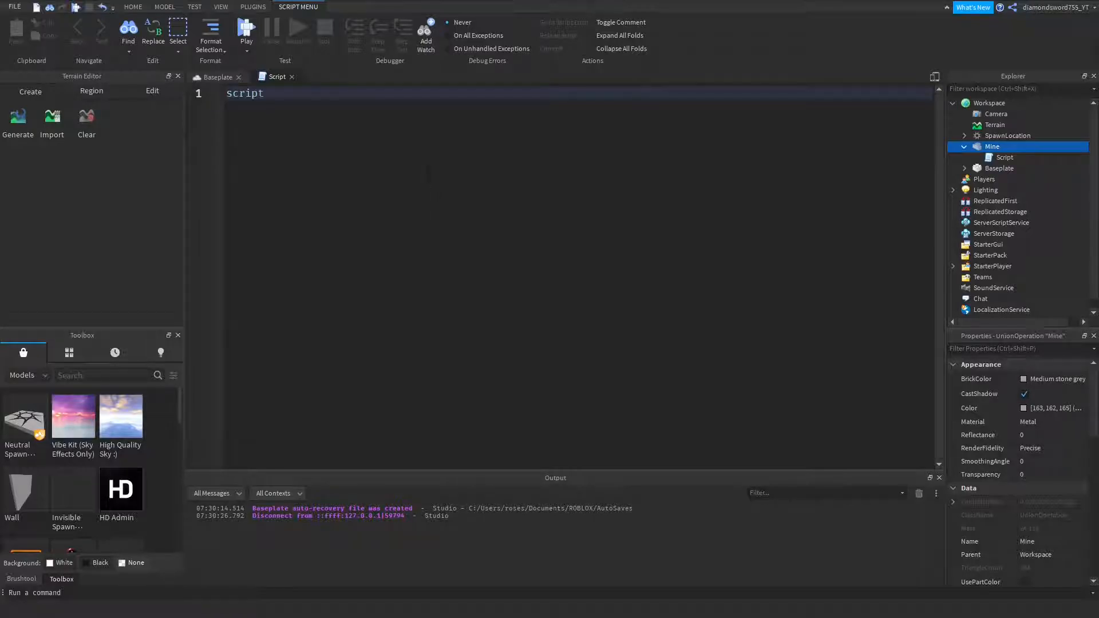
pyautogui.write('.Parent.Touched')
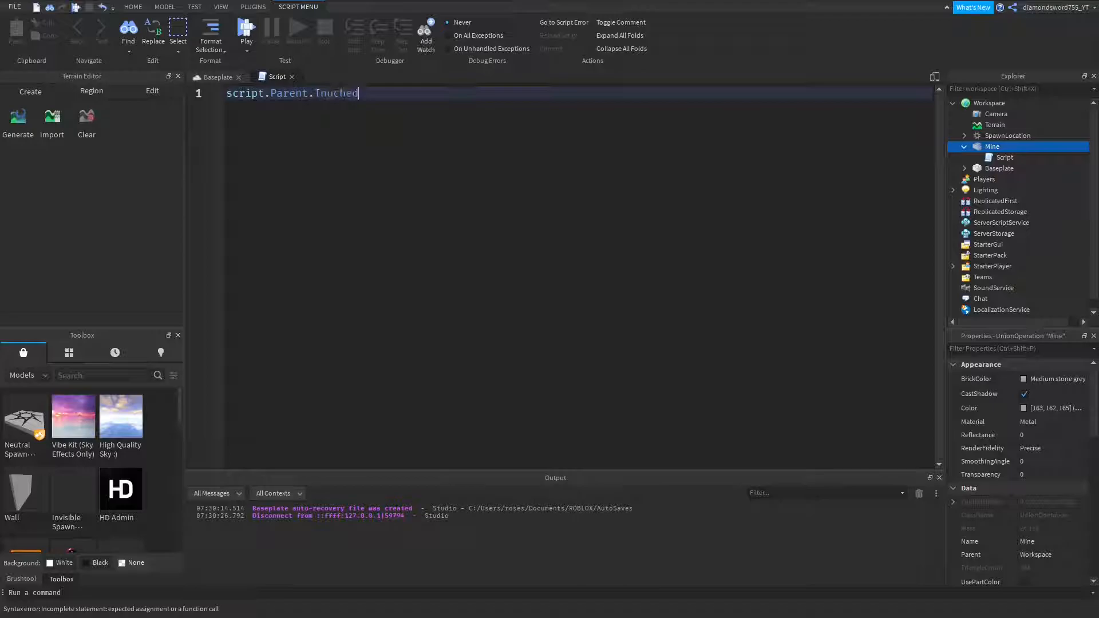
pyautogui.write(':Connect(function)')
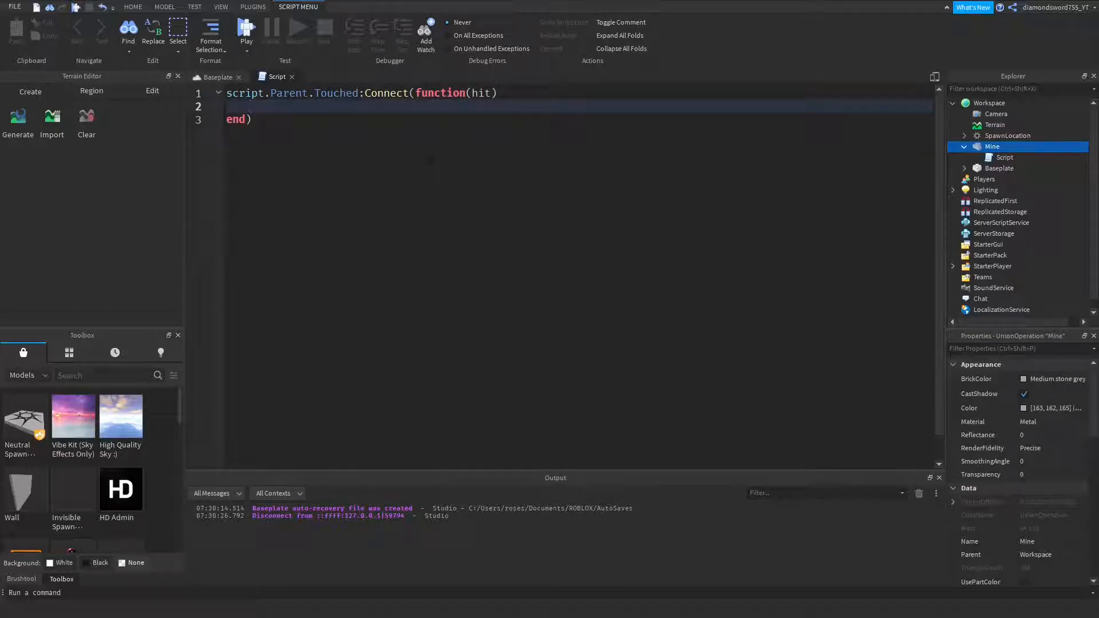
# Step: Write the check if hit.Parent:FindFirstChild("Humanoid") then
pyautogui.write('if hi')
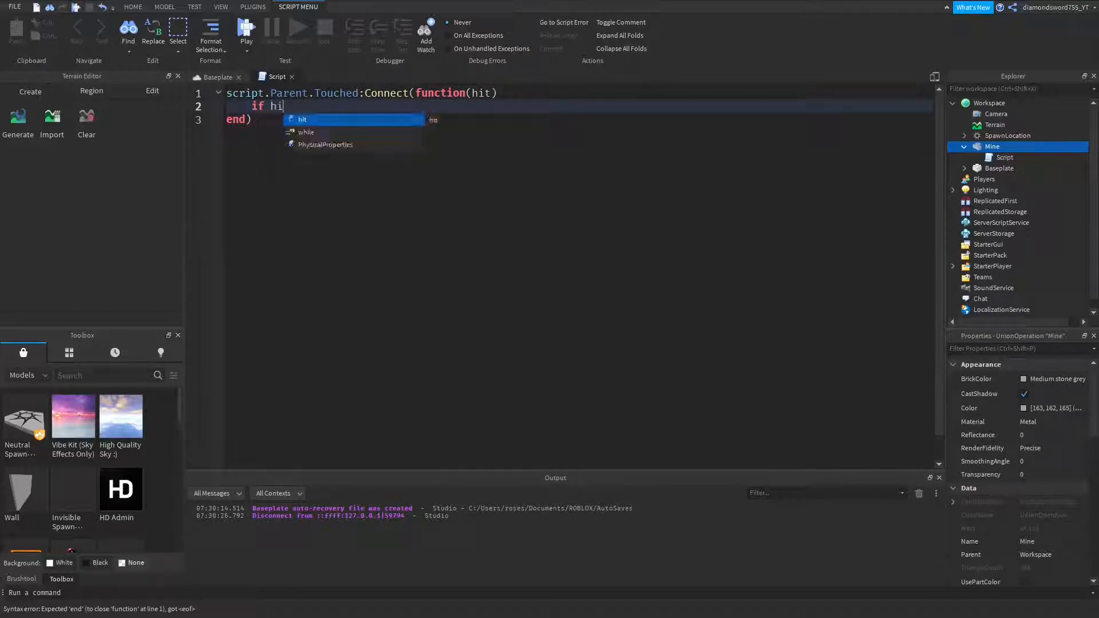
pyautogui.write('t.Paren')
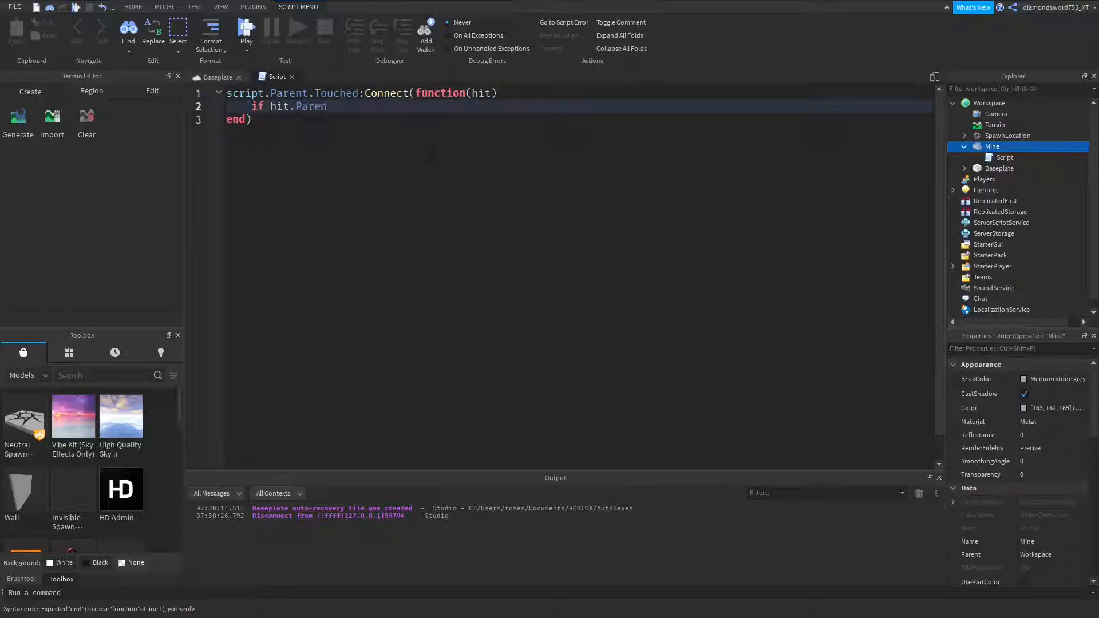
pyautogui.write(':FindFirstCh')
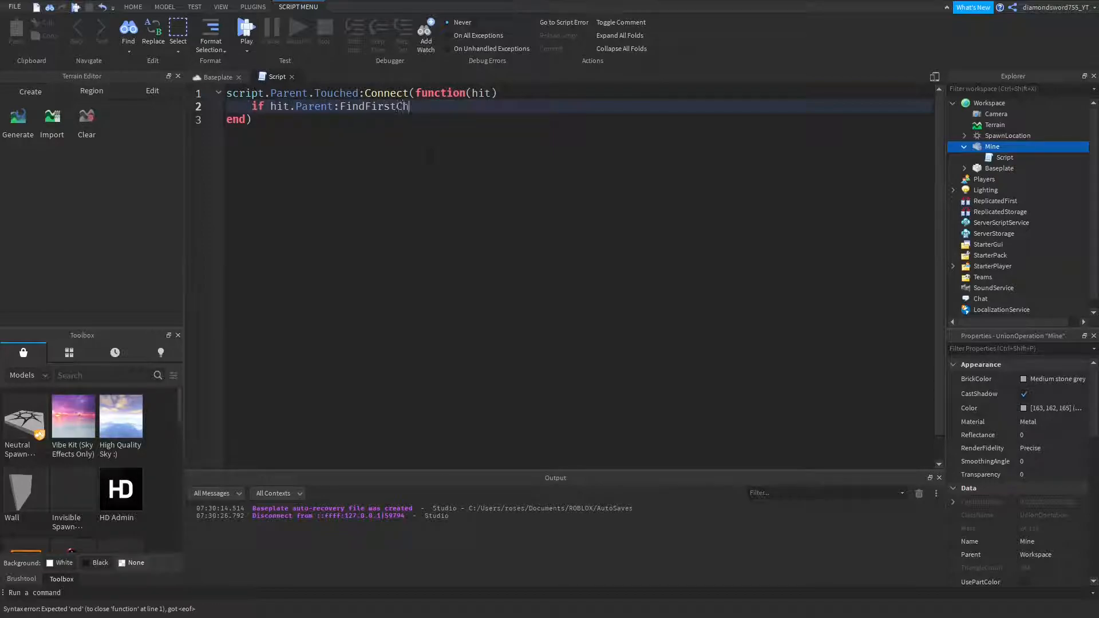
pyautogui.write('ild')
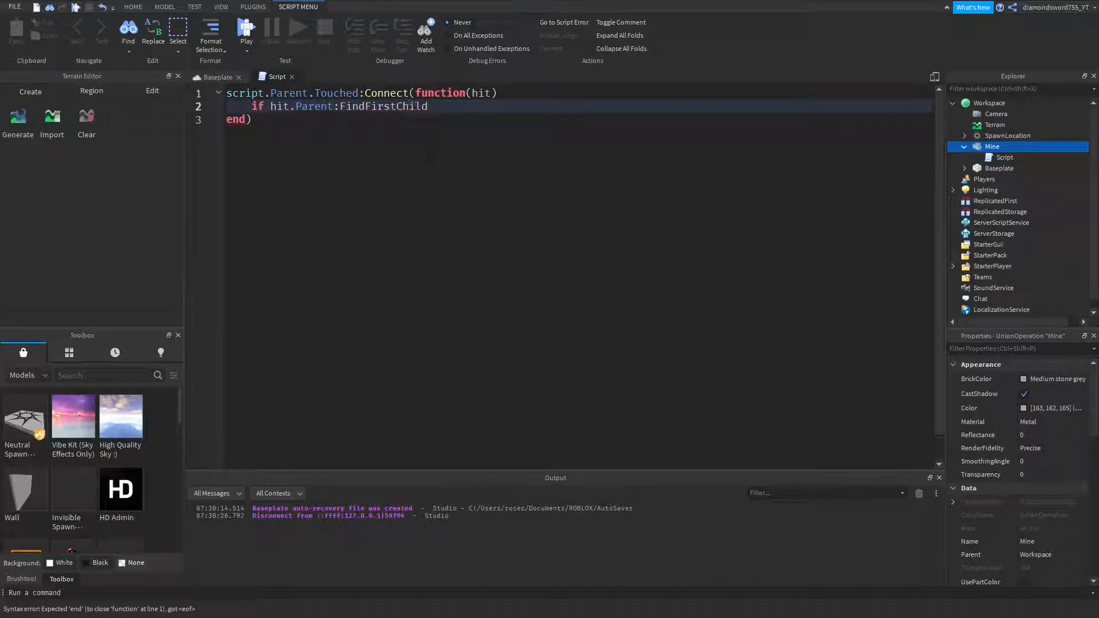
pyautogui.write('("")')
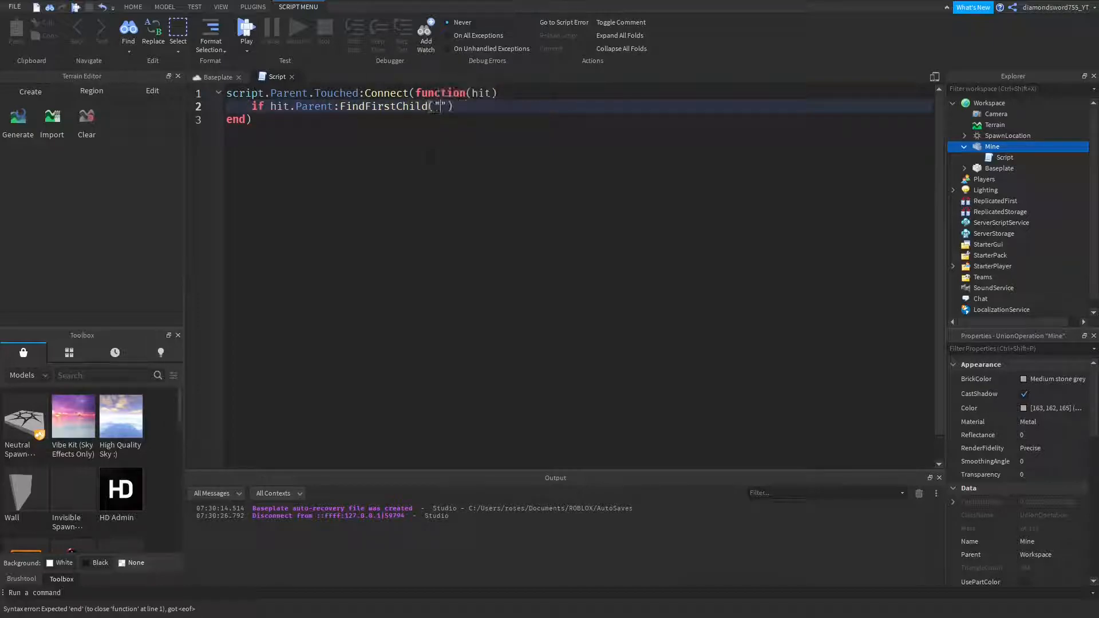
pyautogui.write('Humanoid')
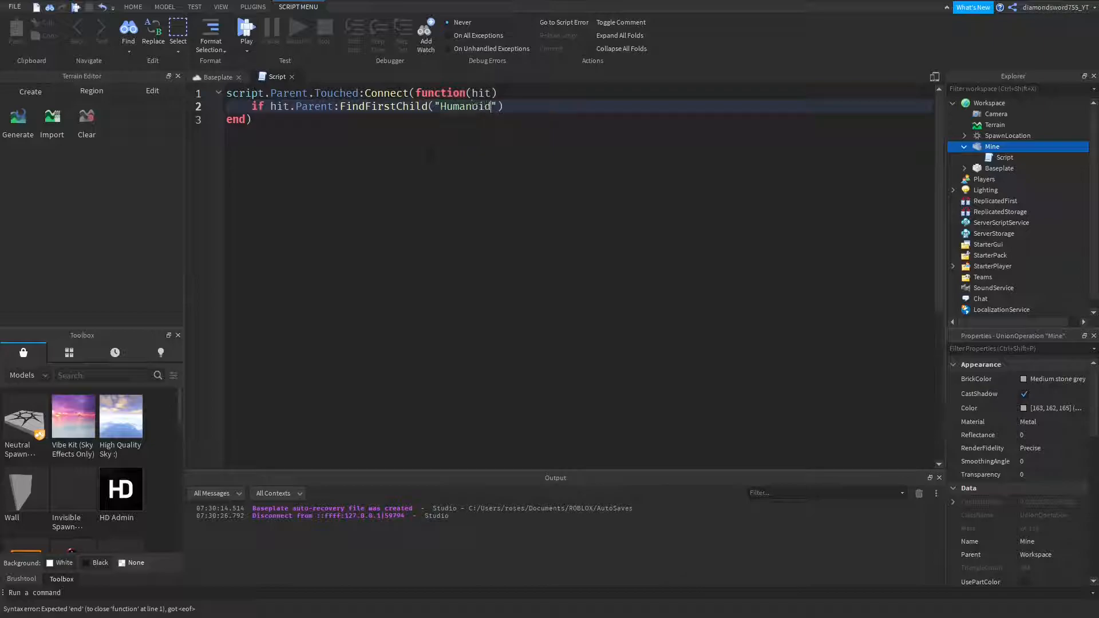
pyautogui.write('thenb')
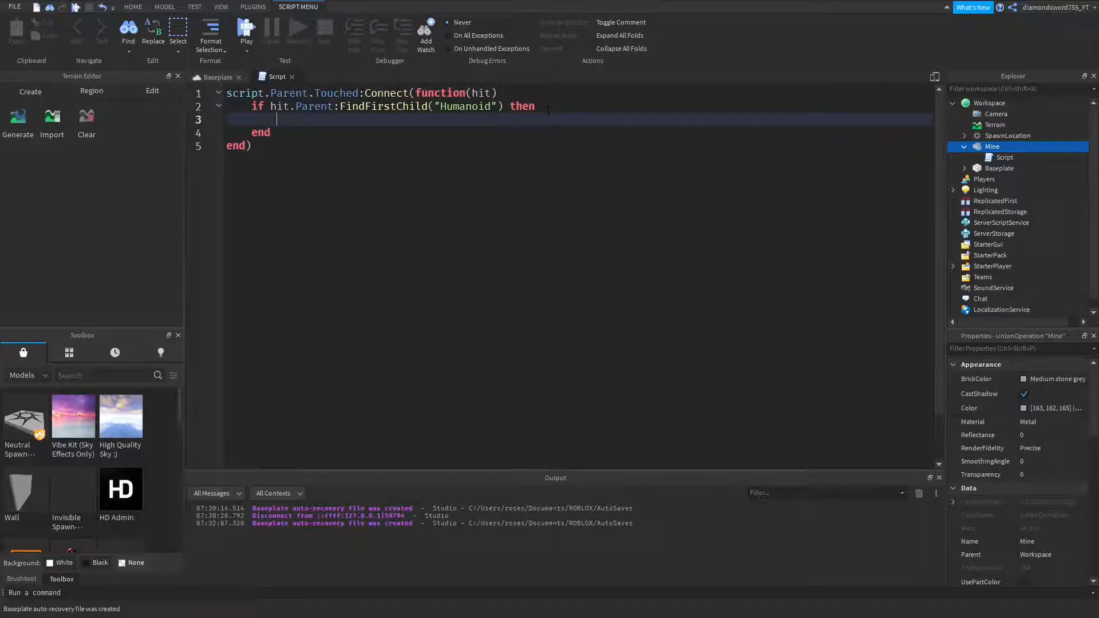
# Step: Write local explode = Instance.new("Explosion", script.Parent)
pyautogui.write('local e')
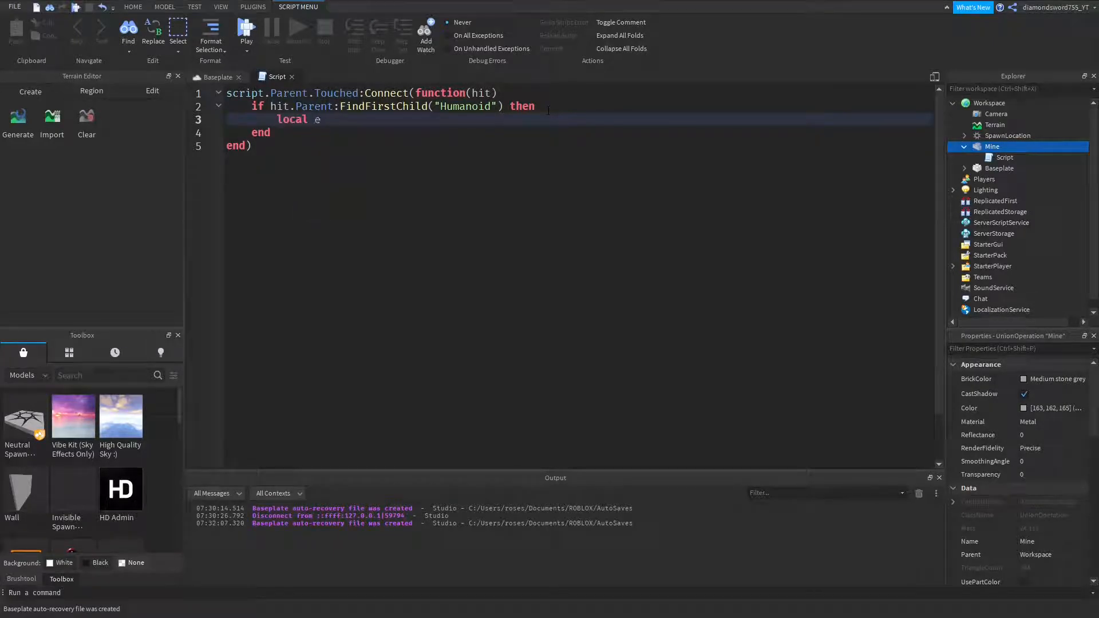
pyautogui.write('explode = i')
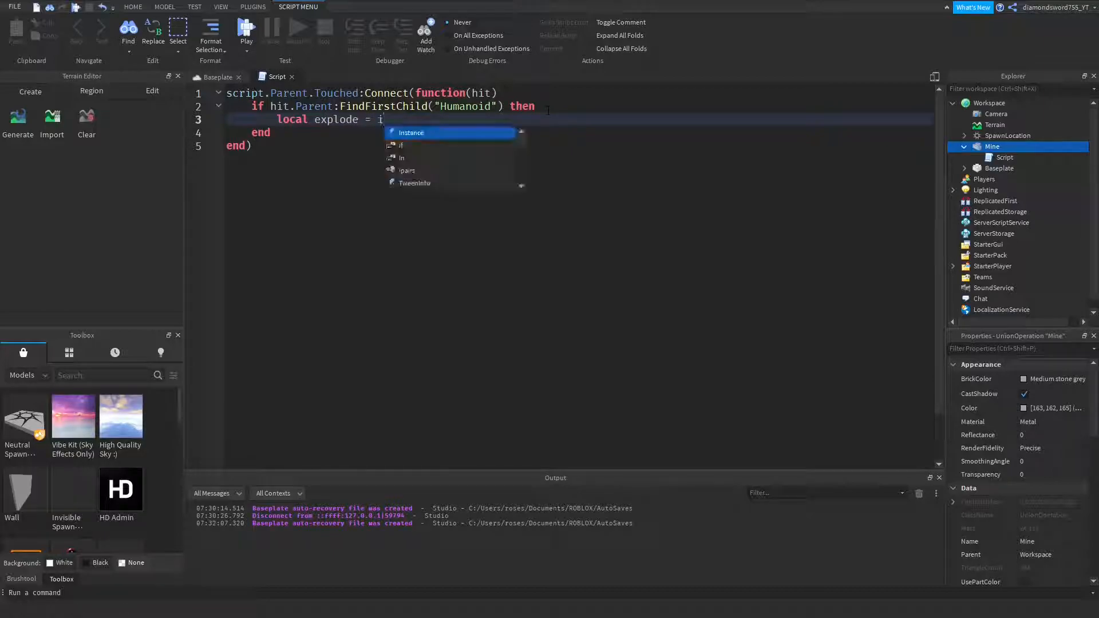
pyautogui.write('Instance.new("Explosion')
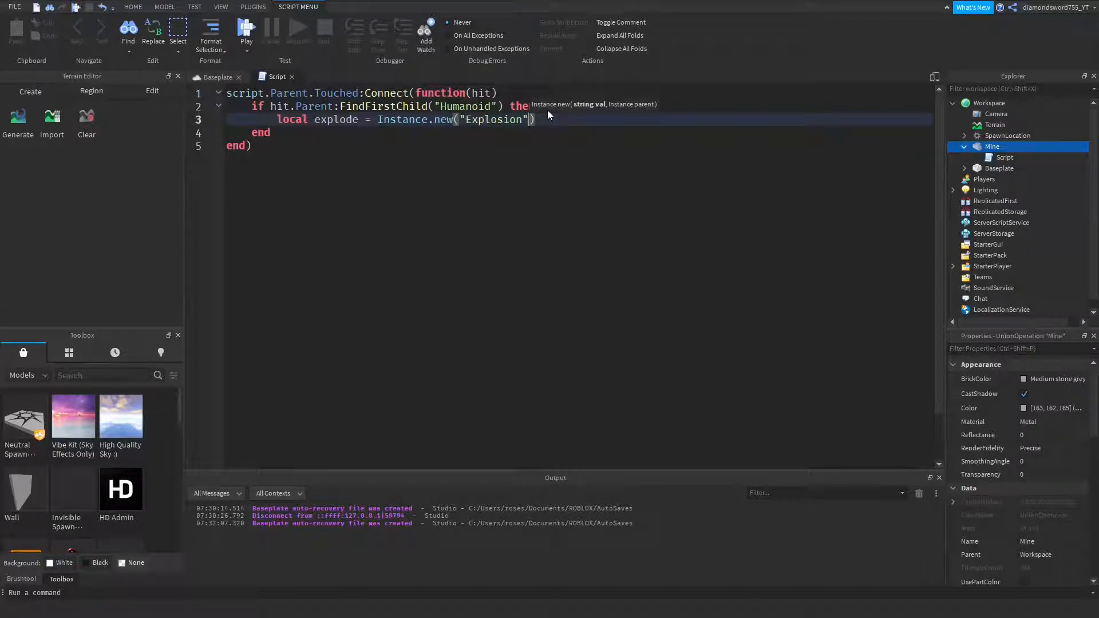
pyautogui.write(',')
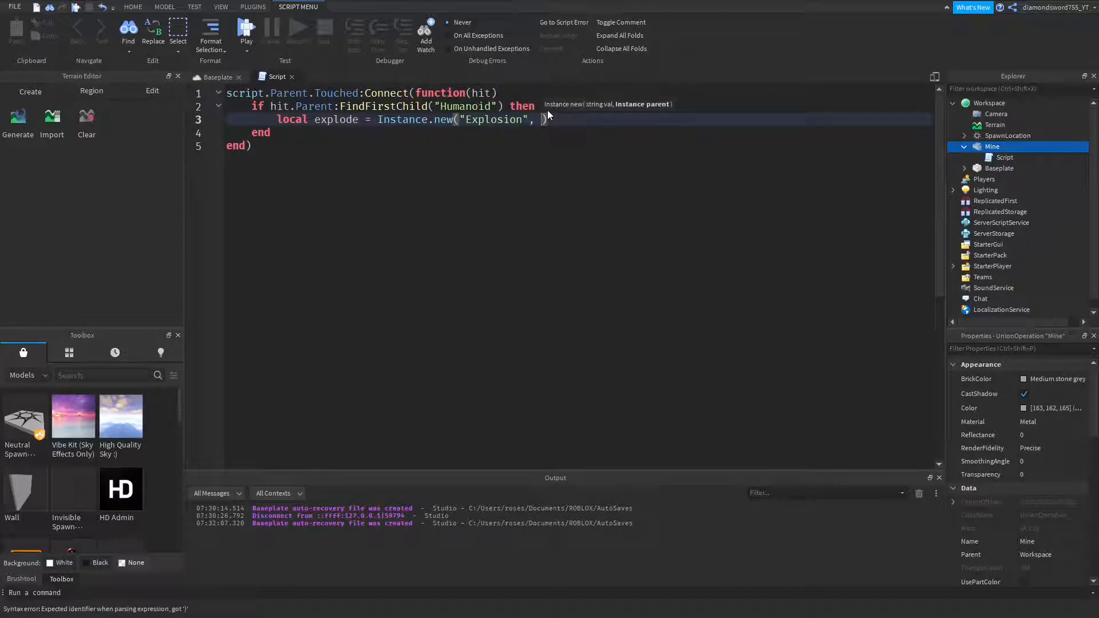
pyautogui.write('script.Parent)')
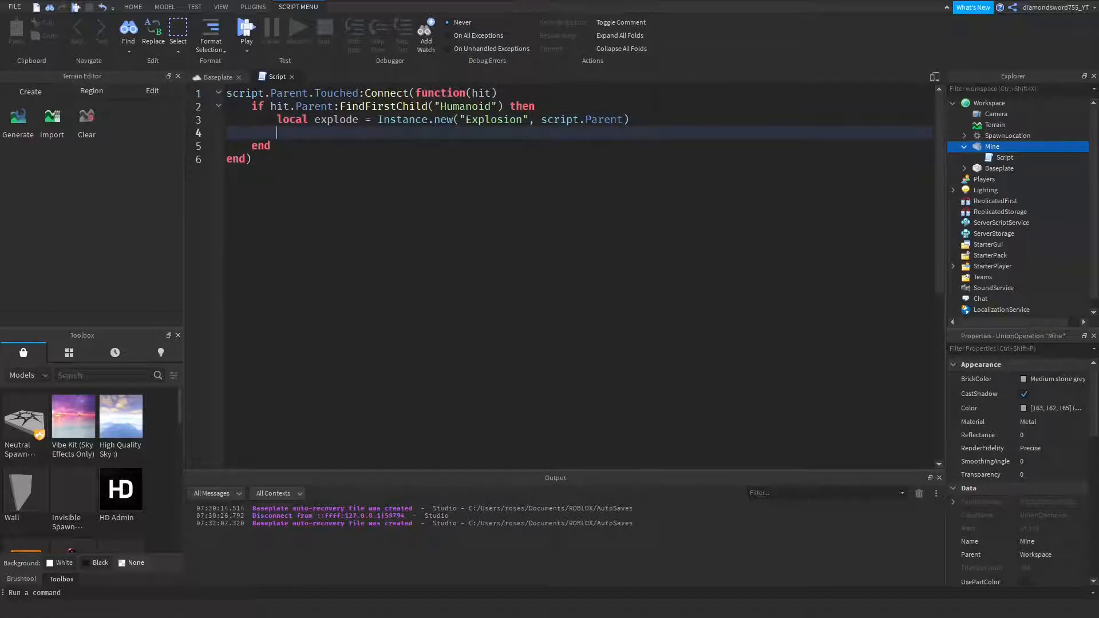
# Step: Write explode.Position = script.Parent.Position
pyautogui.write('explode')
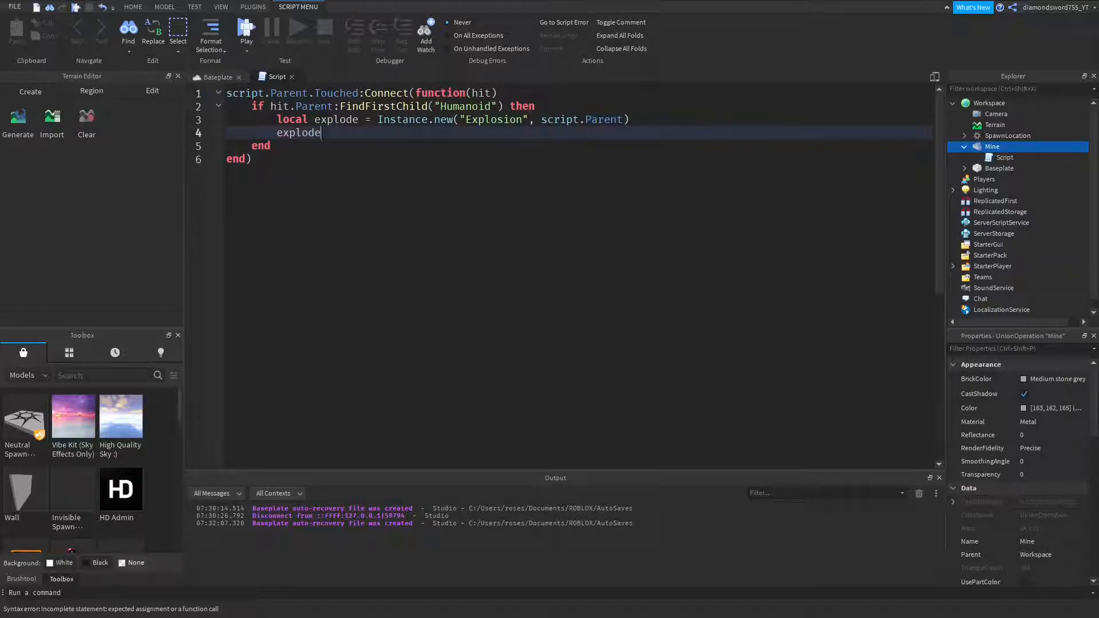
pyautogui.write('.')
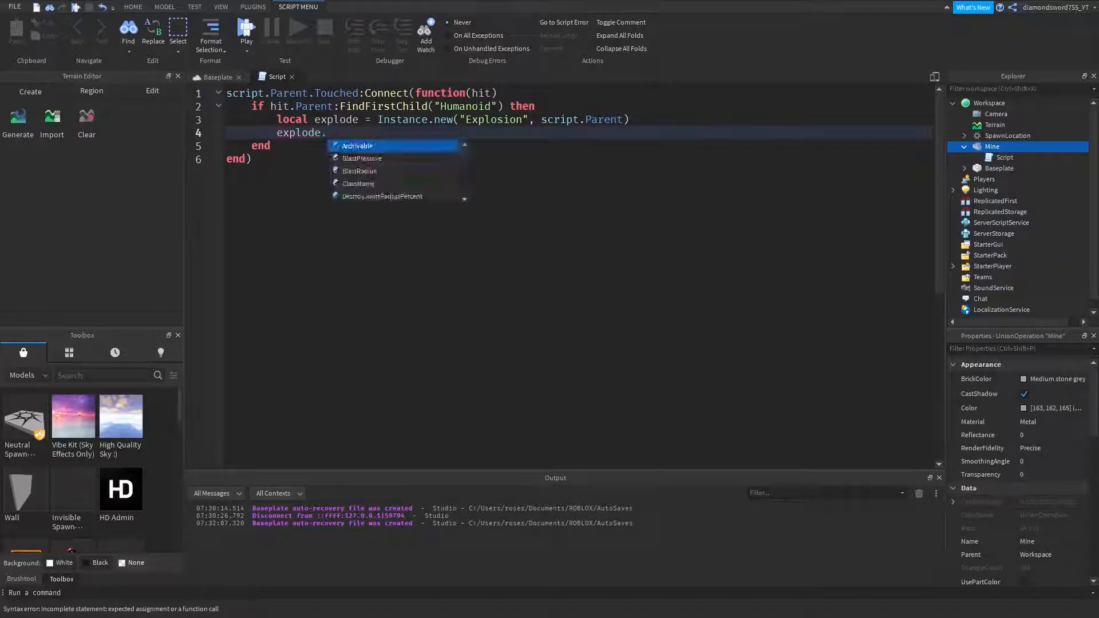
pyautogui.write('Position')
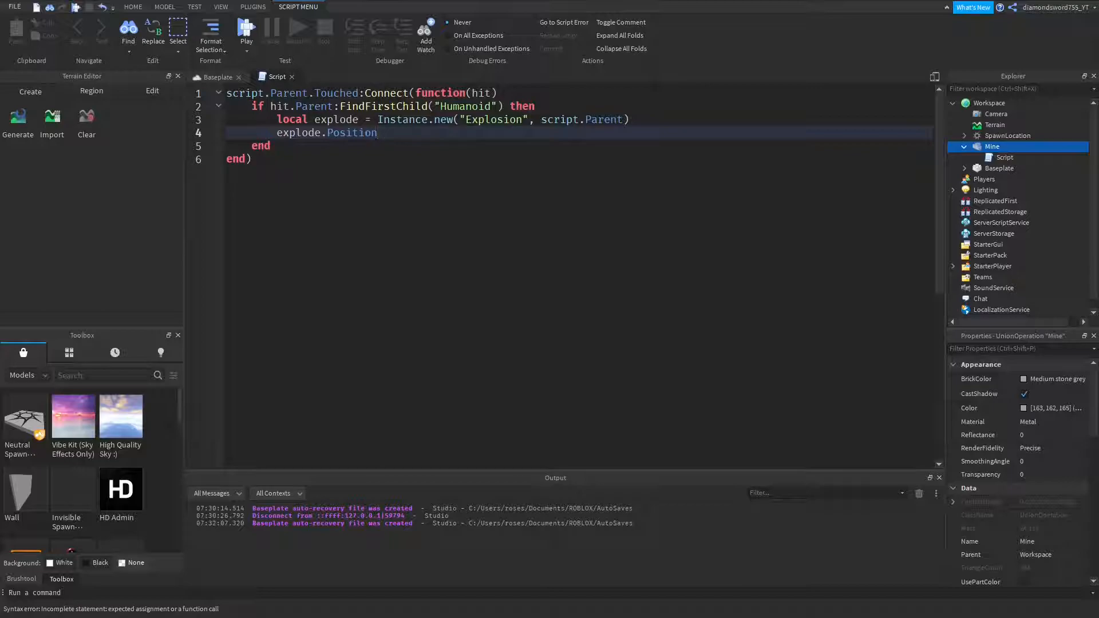
pyautogui.write('= script.Parent.Position')
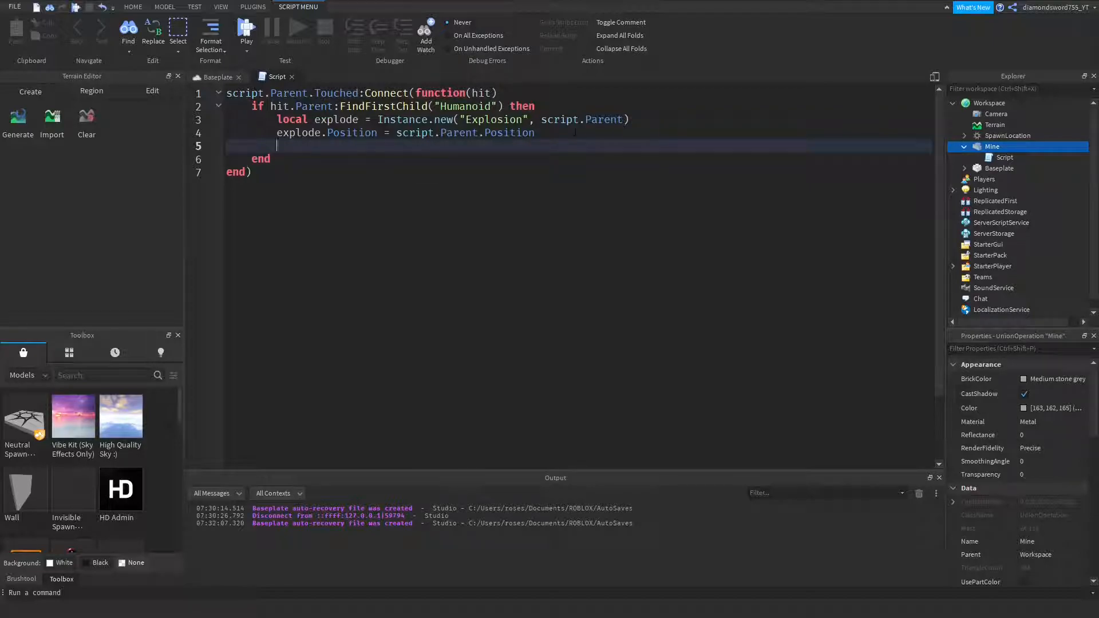
# Step: Set explode.BlastPressure = 500 and explode.BlastRadius = 10
pyautogui.write('explode')
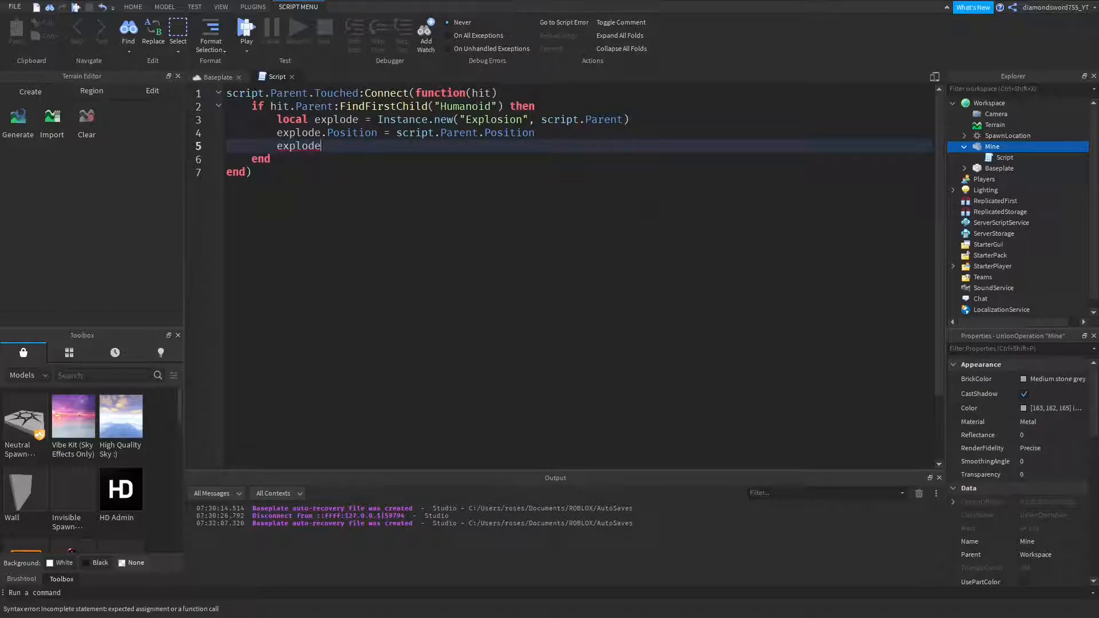
pyautogui.write('.BlastPressure =')
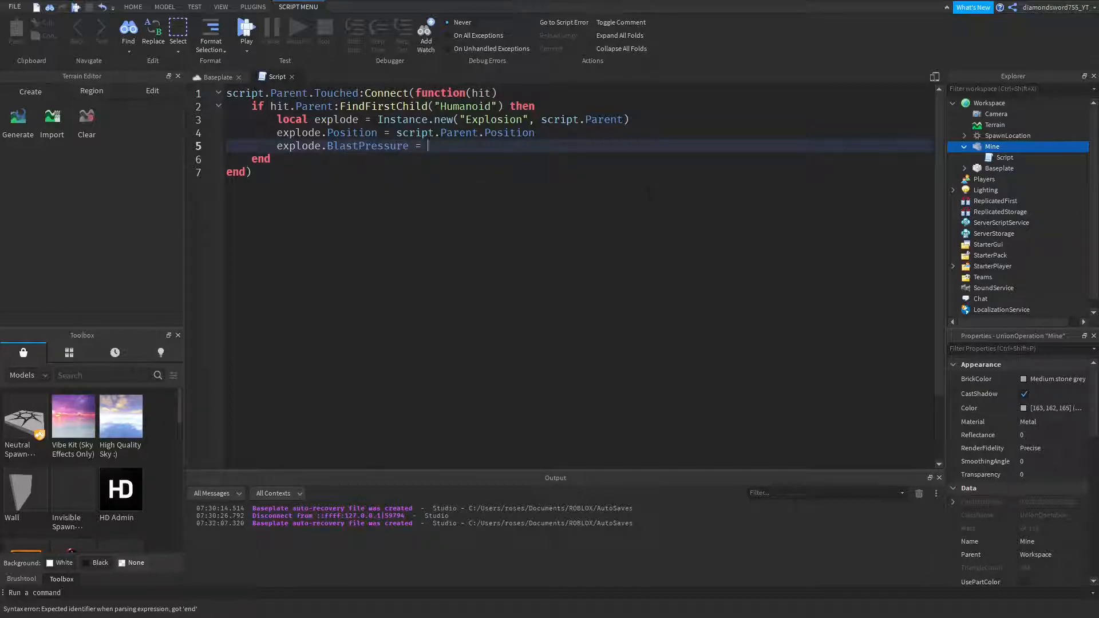
pyautogui.write('500')
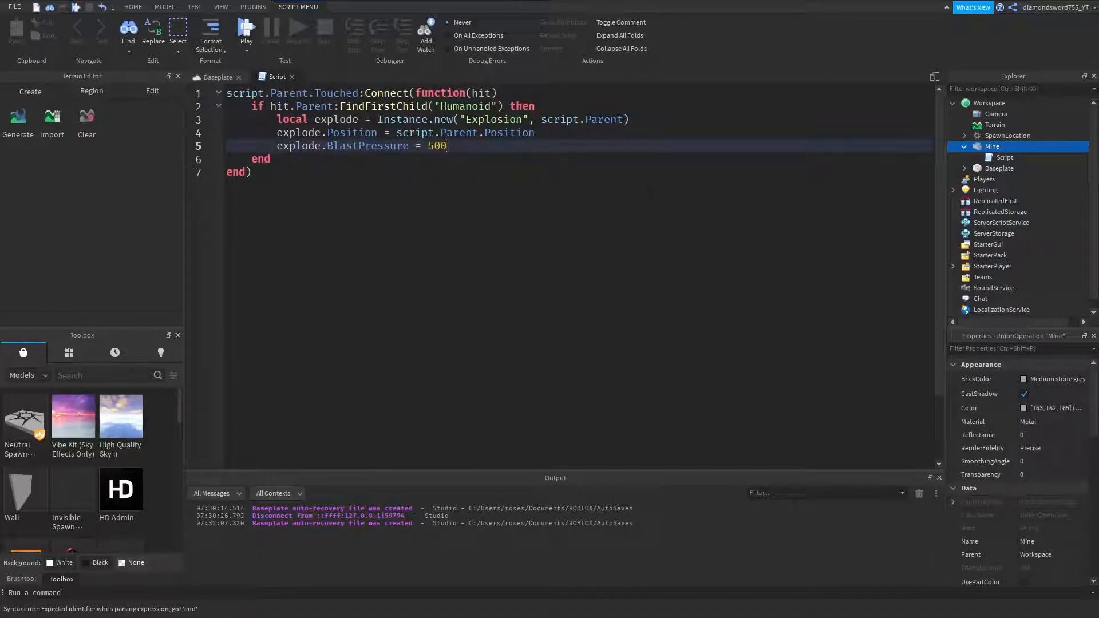
pyautogui.write('ex')
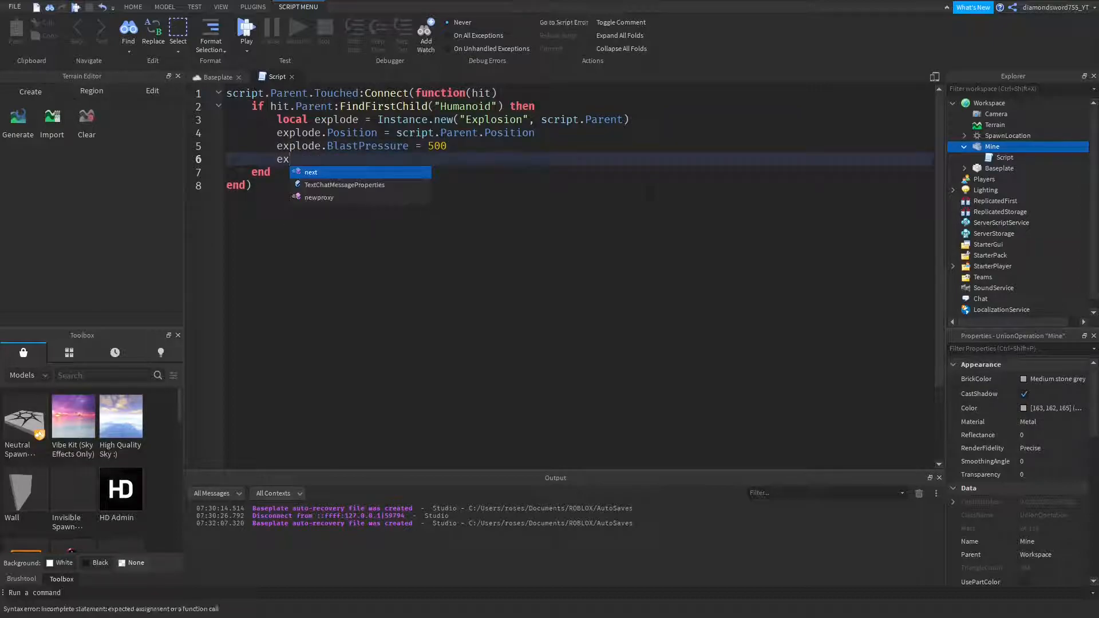
pyautogui.write('plode.Blast')
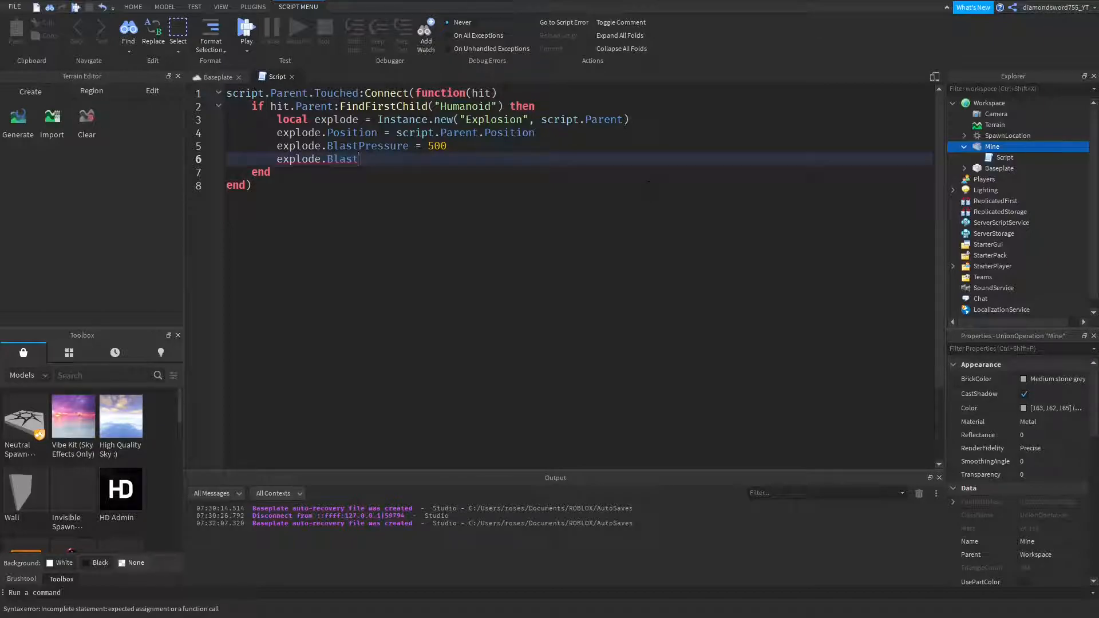
pyautogui.write('Radius')
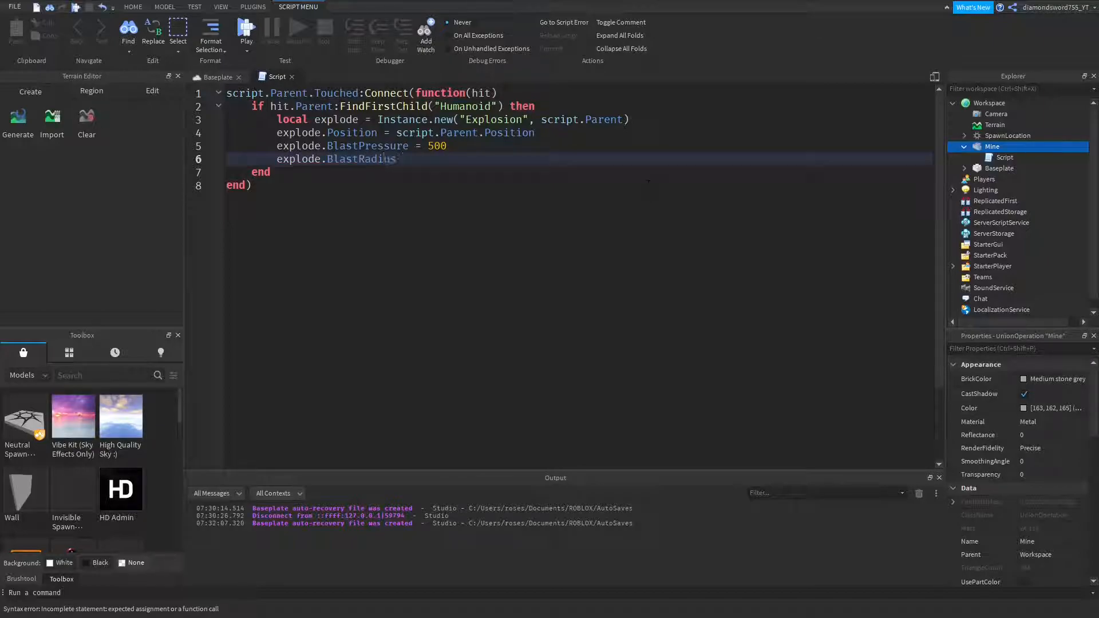
pyautogui.write('= 10')
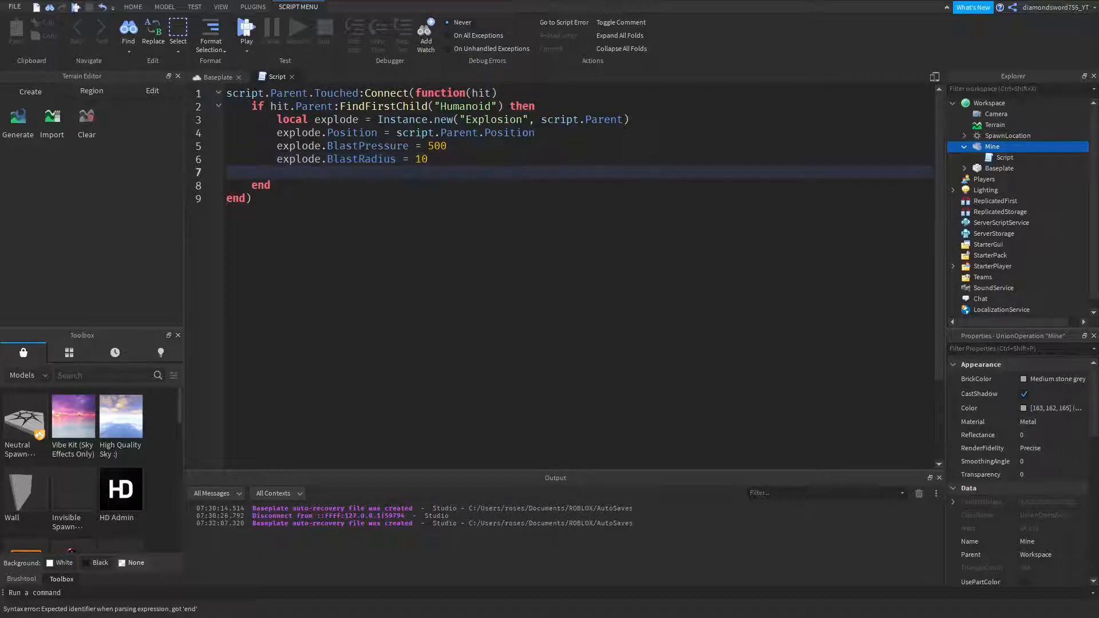
# Step: Add wait(1) followed by script.Parent:Destroy() to remove the mine
pyautogui.write('wait(1)')
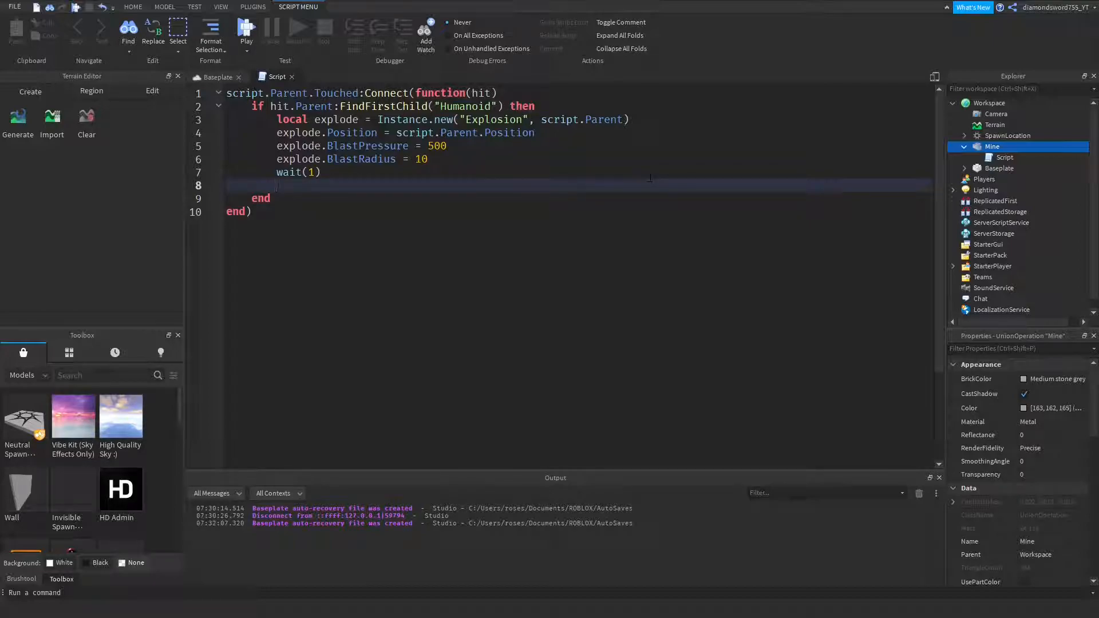
pyautogui.write('script.Parent')
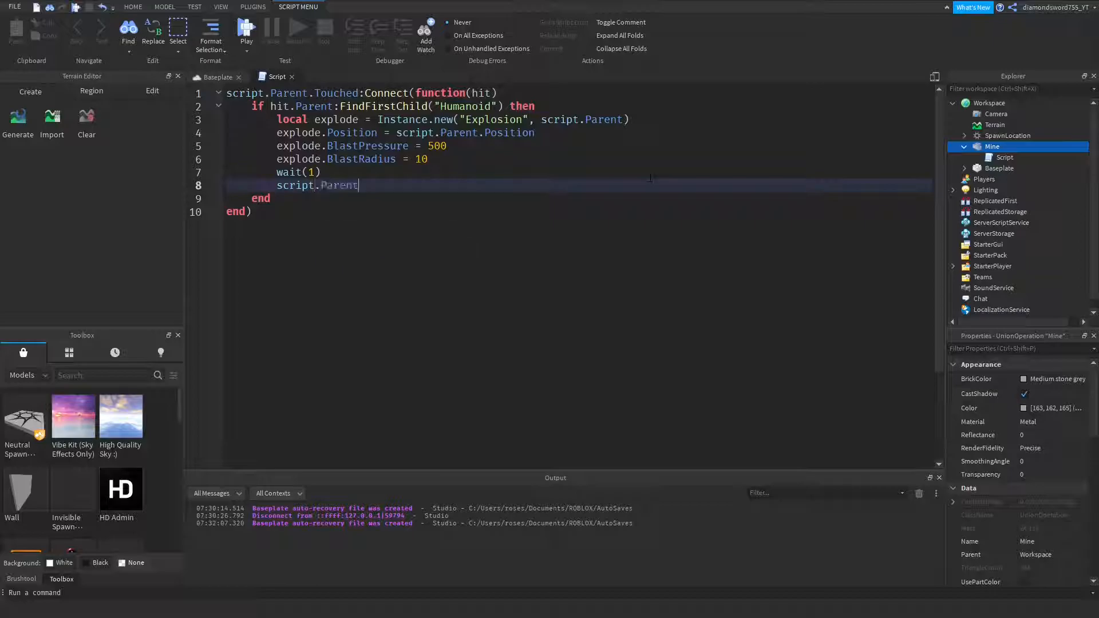
pyautogui.write(':')
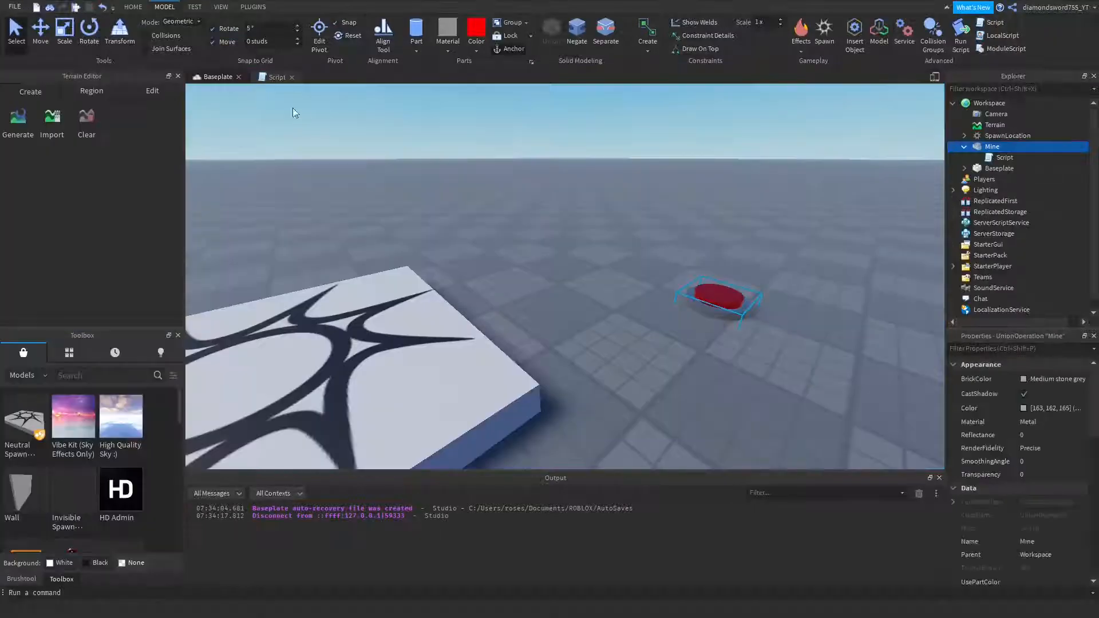
pyautogui.click(276, 76)
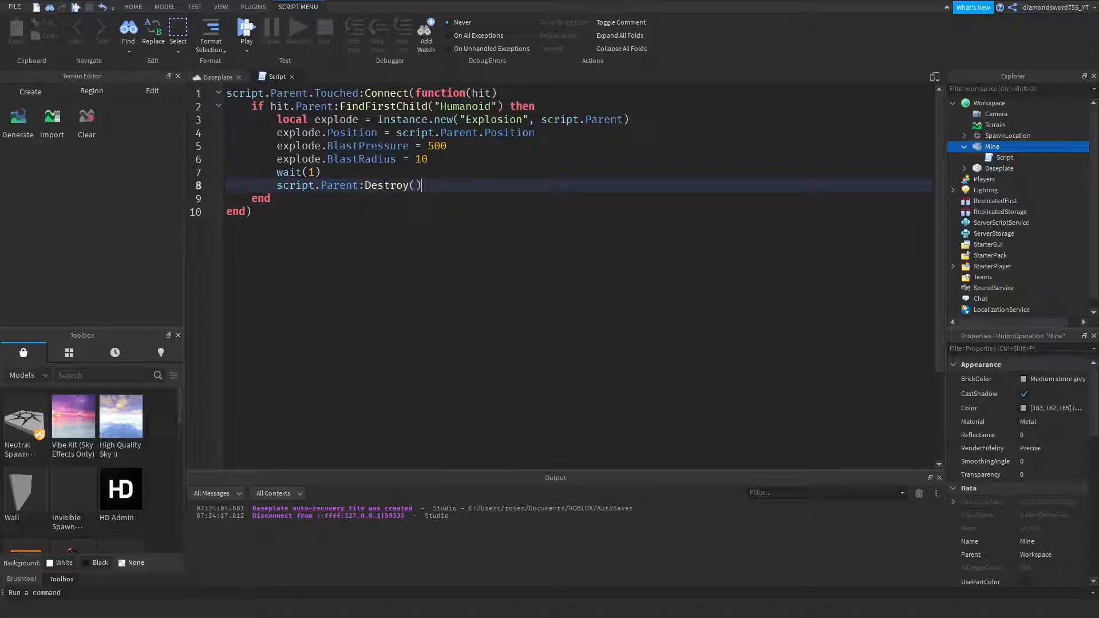
pyautogui.doubleClick(386, 185)
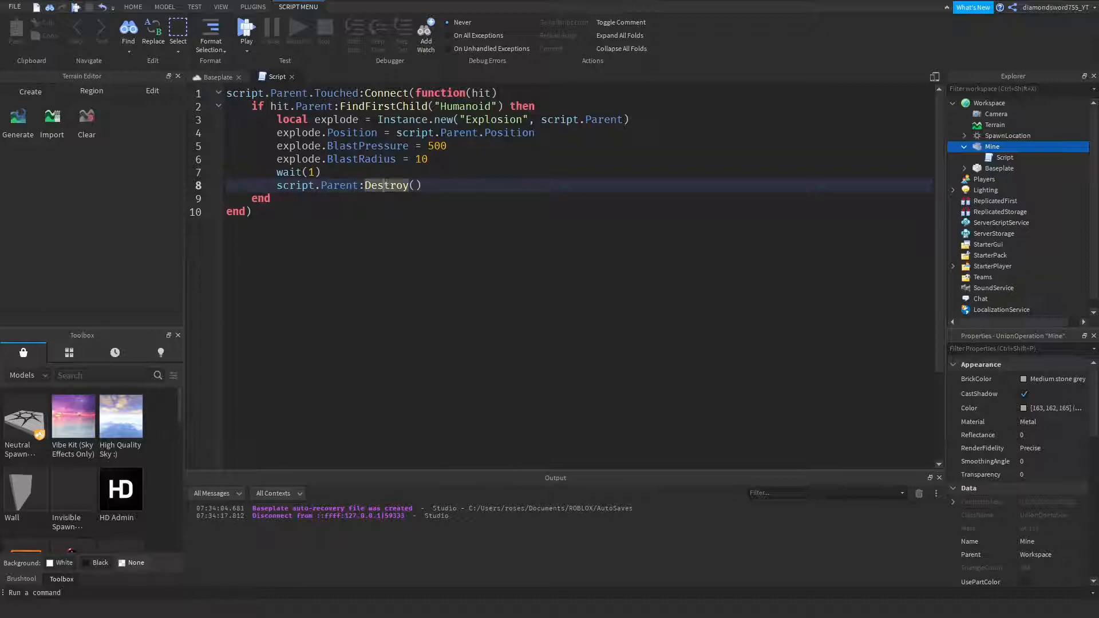
pyautogui.tripleClick(348, 185)
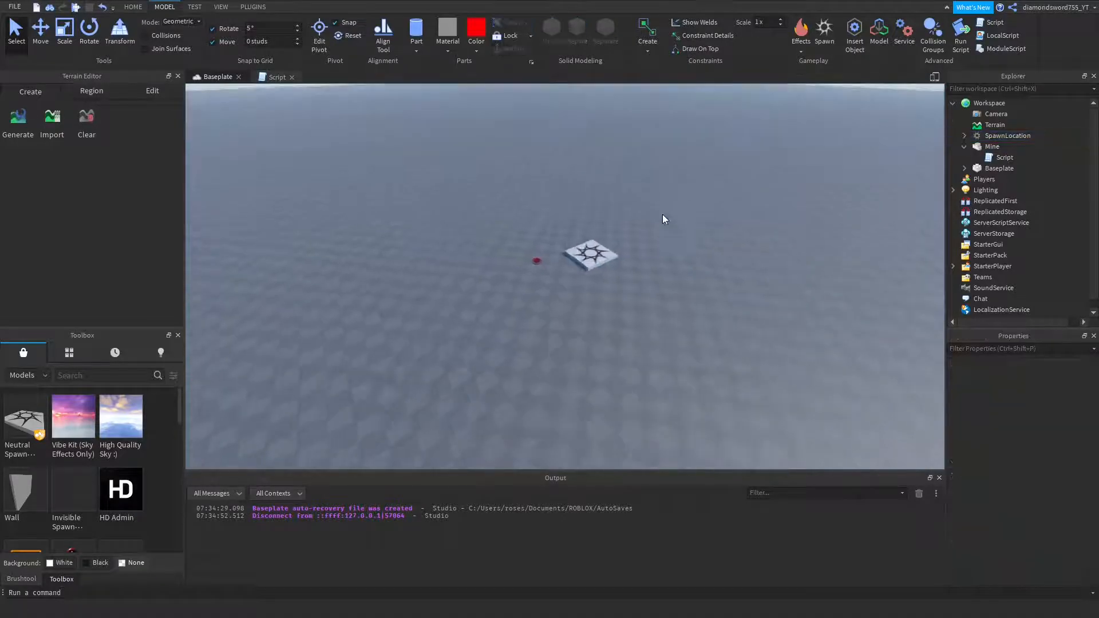
pyautogui.click(993, 147)
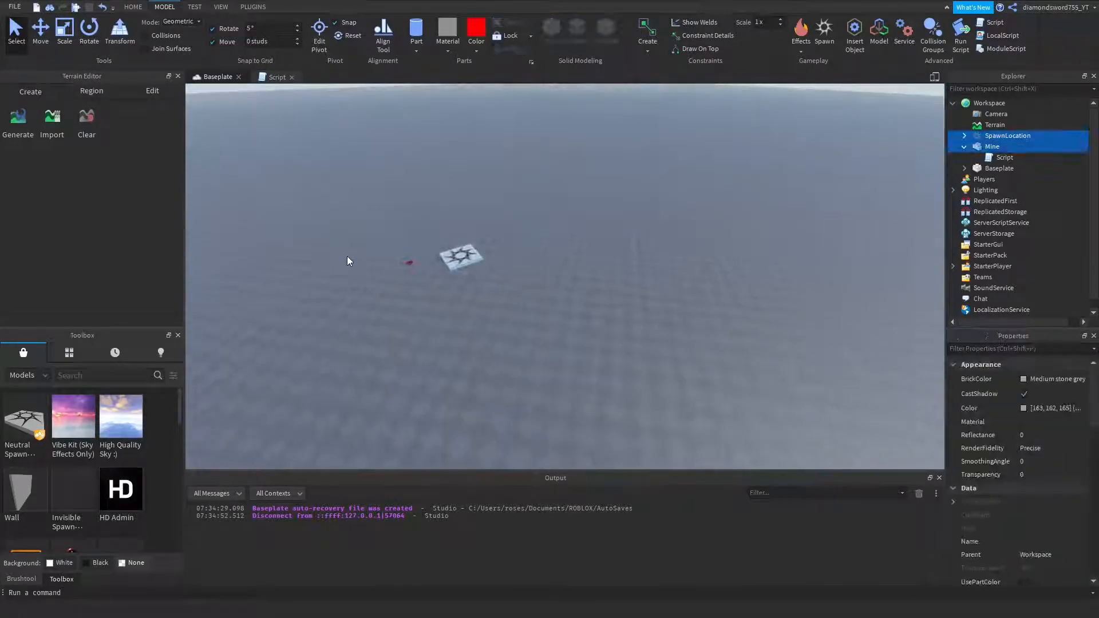